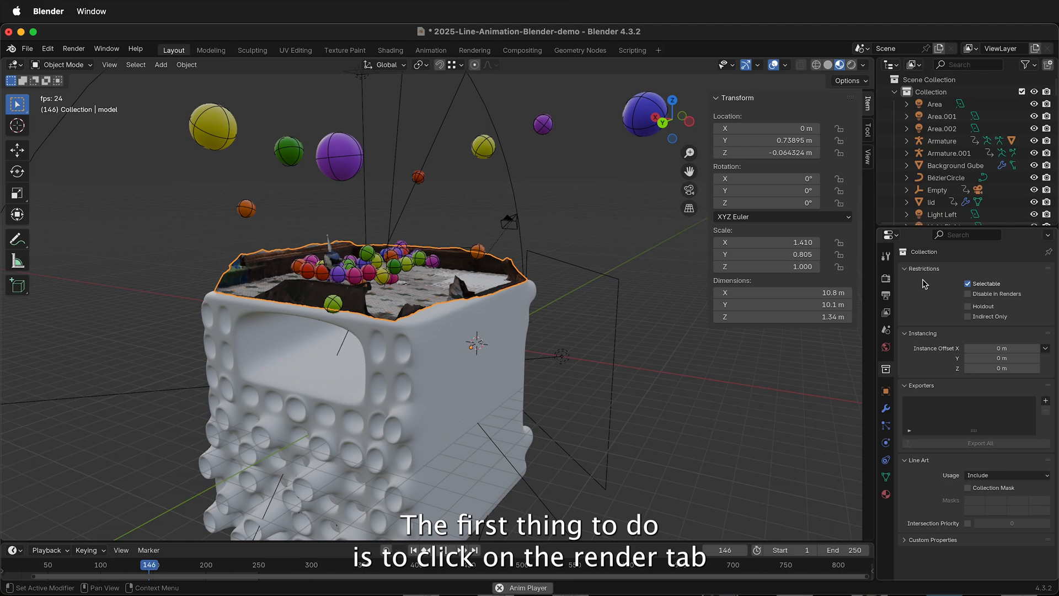
Step: Switch the render engine to Cycles in Render Properties and review the GPU Compute device
{"action": "left_click", "coordinate": [885, 278]}
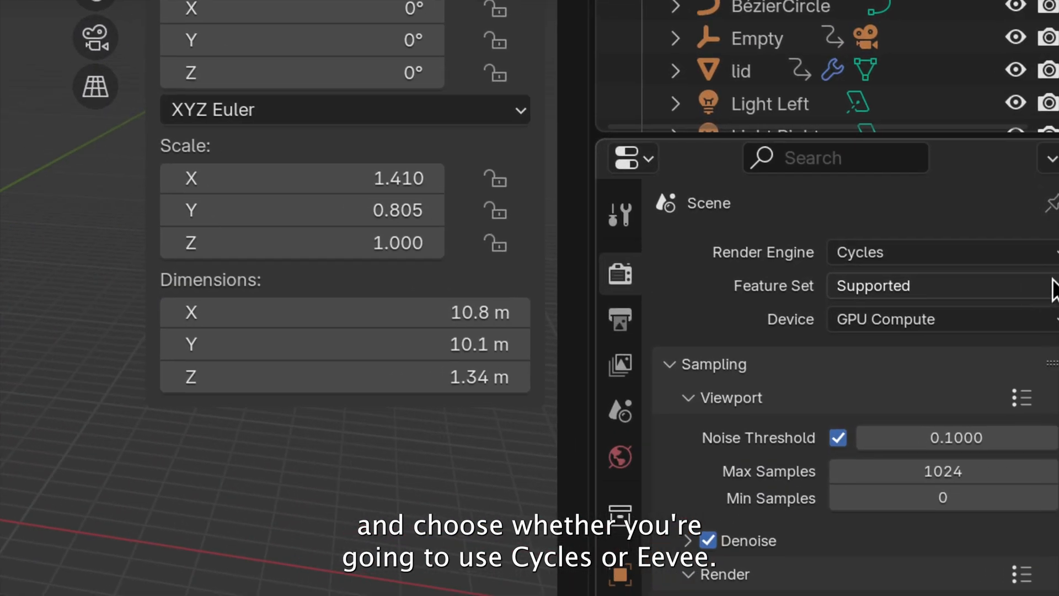
{"action": "left_click", "coordinate": [918, 252]}
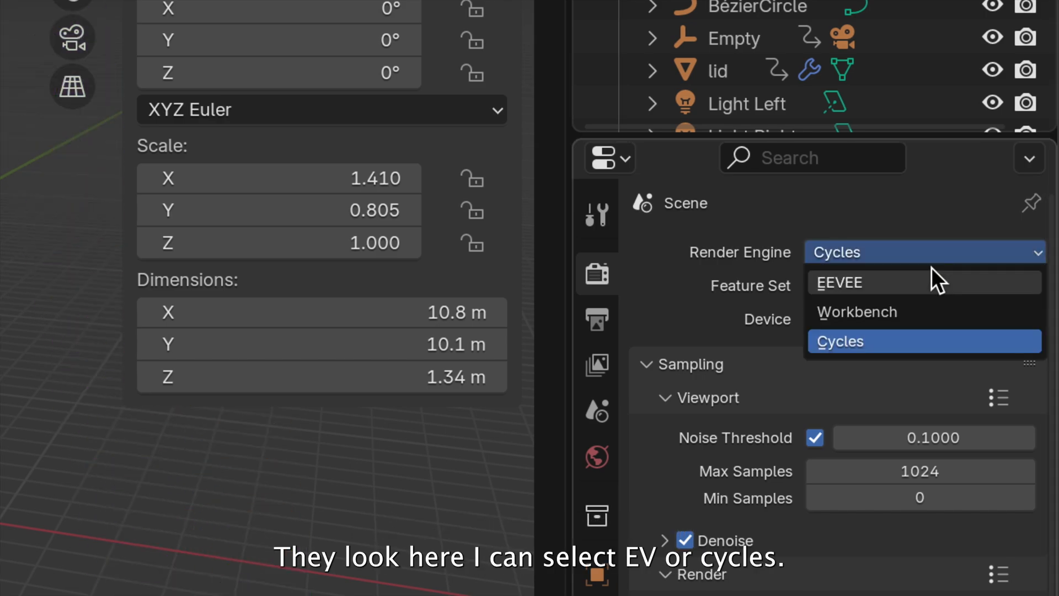
{"action": "left_click", "coordinate": [839, 341]}
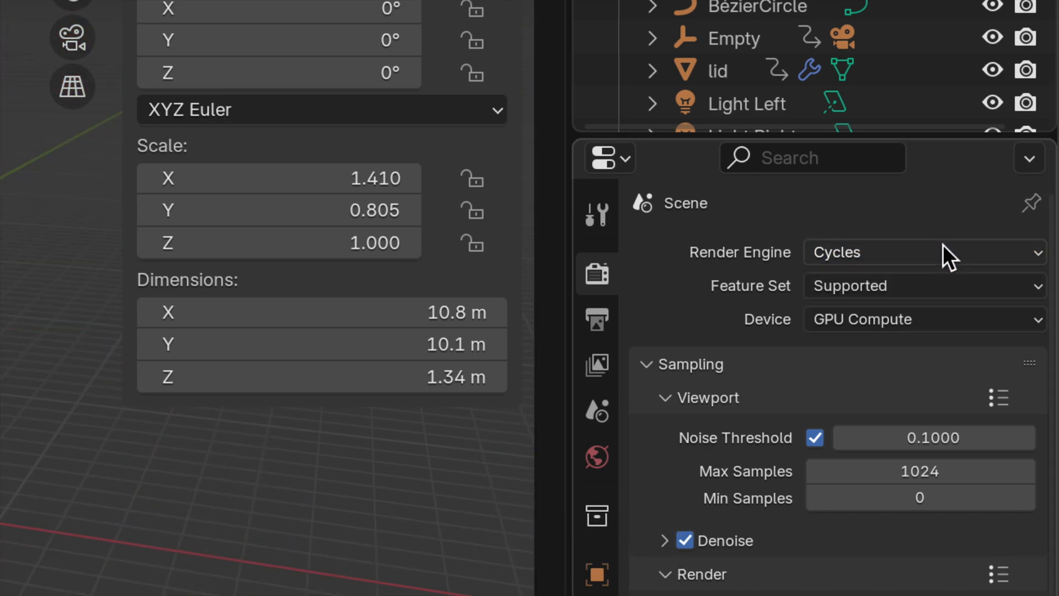
{"action": "left_click", "coordinate": [919, 319]}
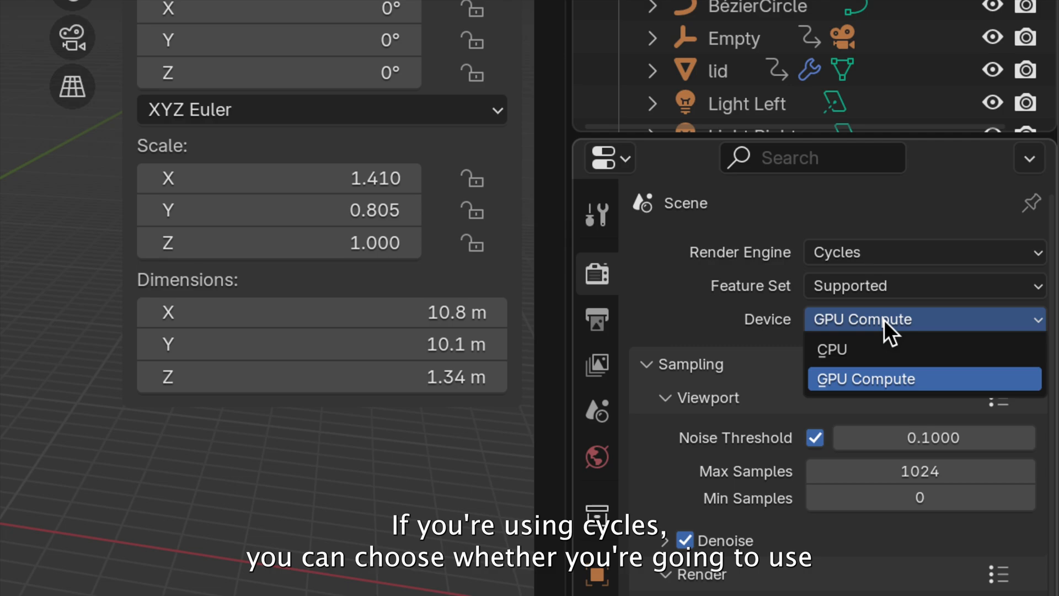
{"action": "mouse_move", "coordinate": [855, 356]}
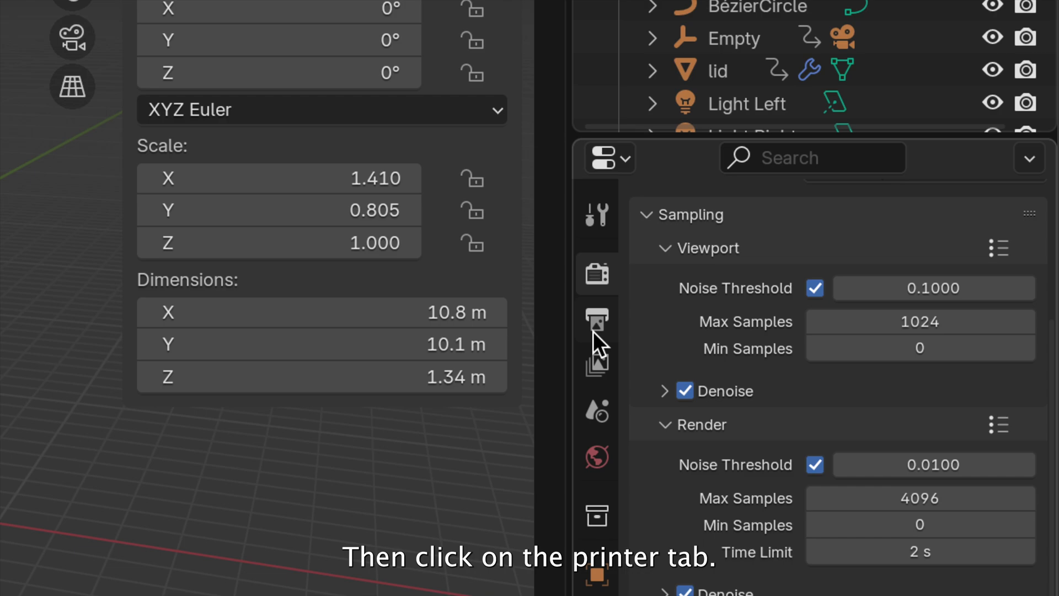
Step: Set the frame rate to 30 fps in Output Properties
{"action": "left_click", "coordinate": [596, 319]}
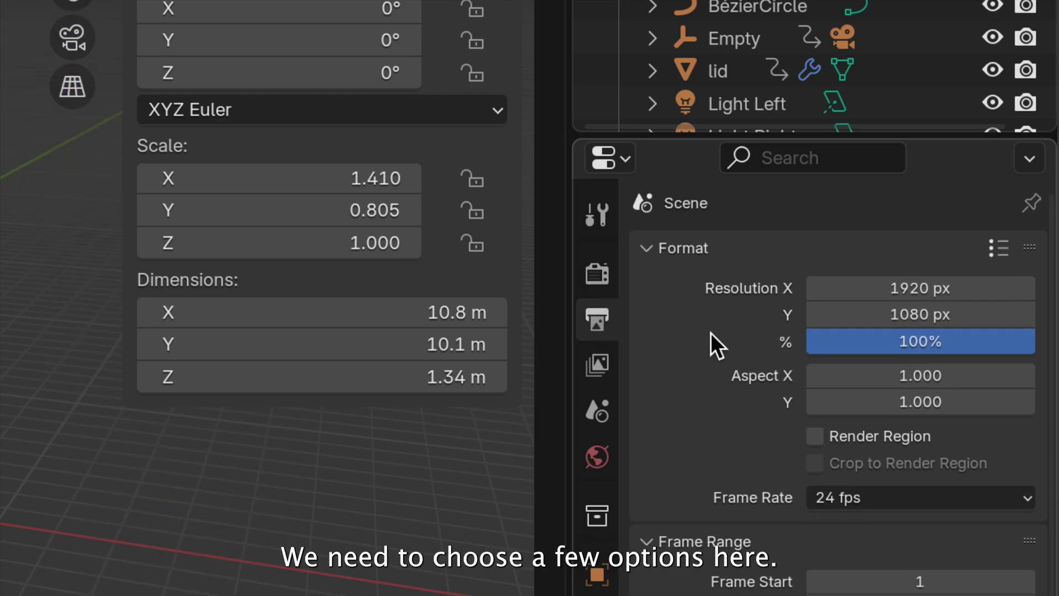
{"action": "scroll", "scroll_direction": "down", "scroll_amount": 3}
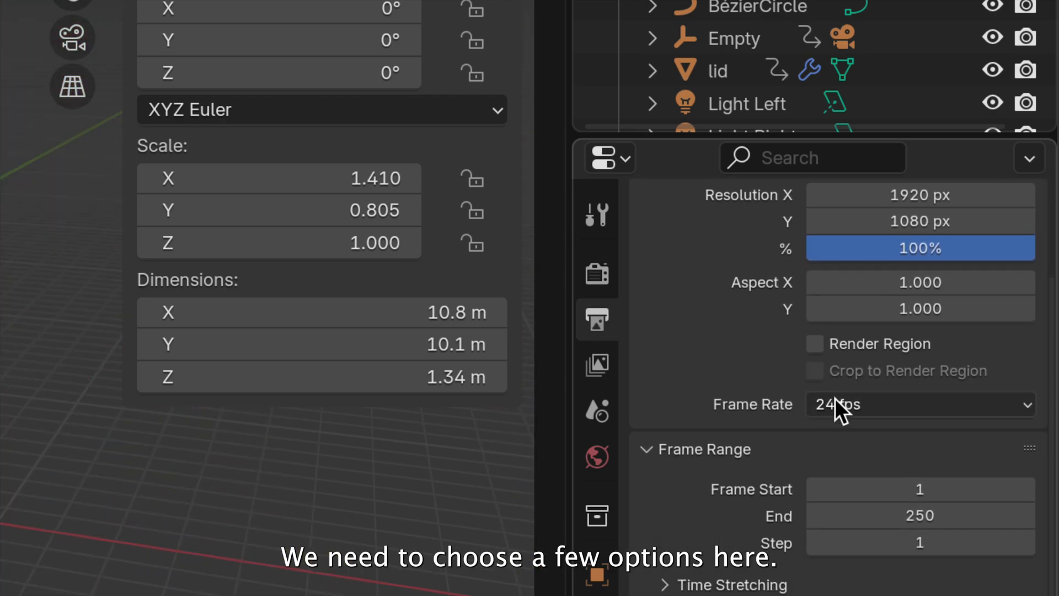
{"action": "left_click", "coordinate": [918, 404]}
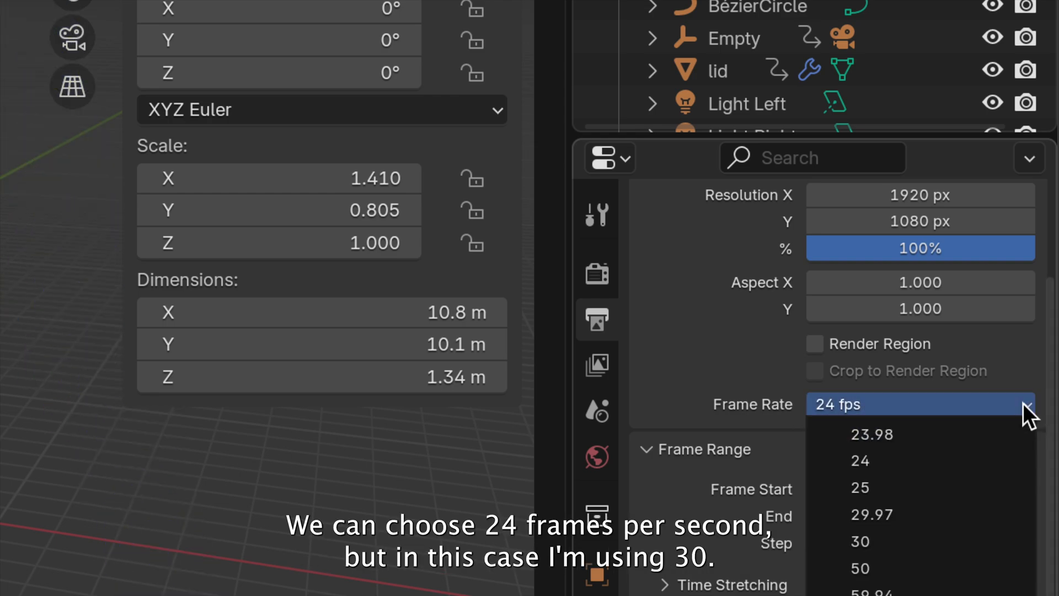
{"action": "left_click", "coordinate": [860, 541]}
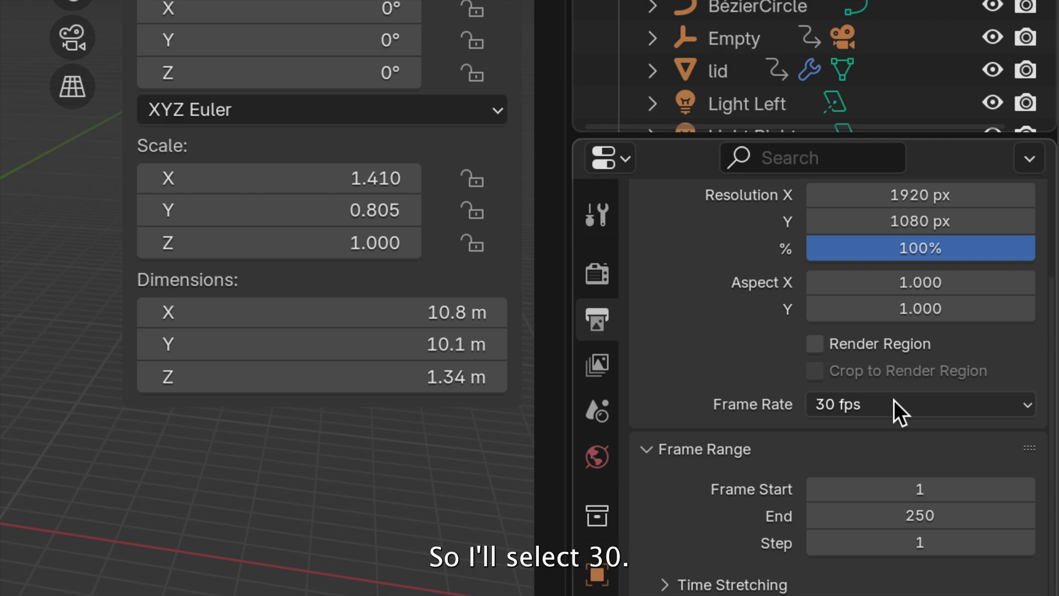
{"action": "mouse_move", "coordinate": [787, 483]}
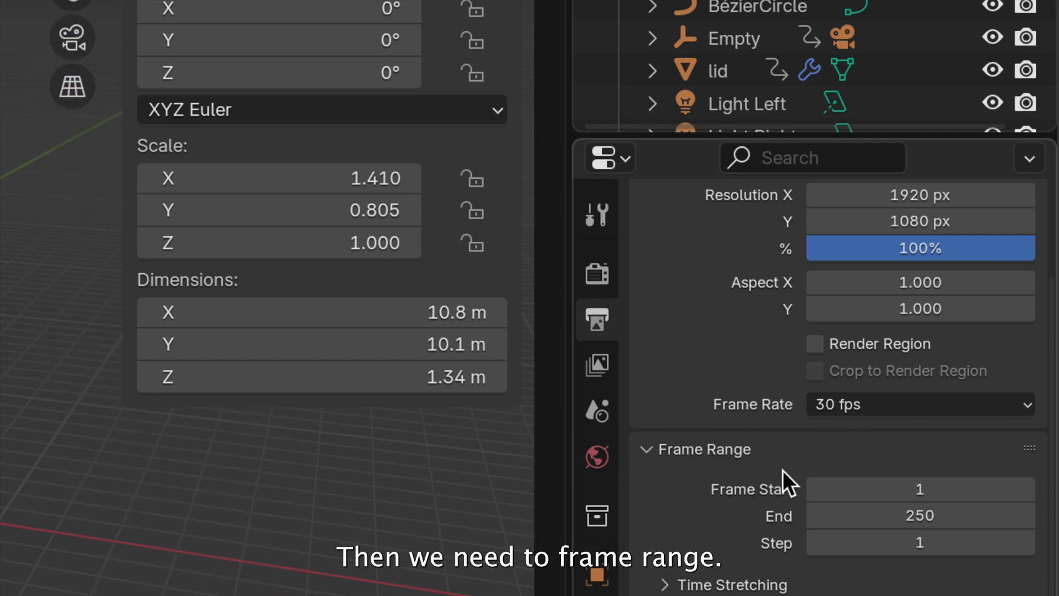
{"action": "mouse_move", "coordinate": [969, 515]}
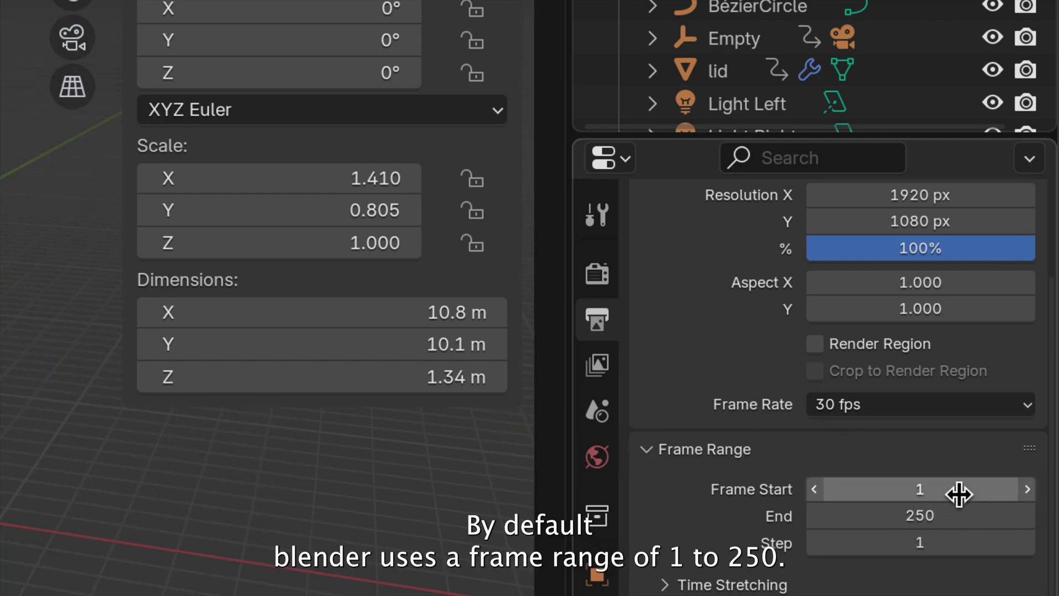
Step: Set the frame range end to 900, keeping start 1 and step 1
{"action": "double_click", "coordinate": [920, 515]}
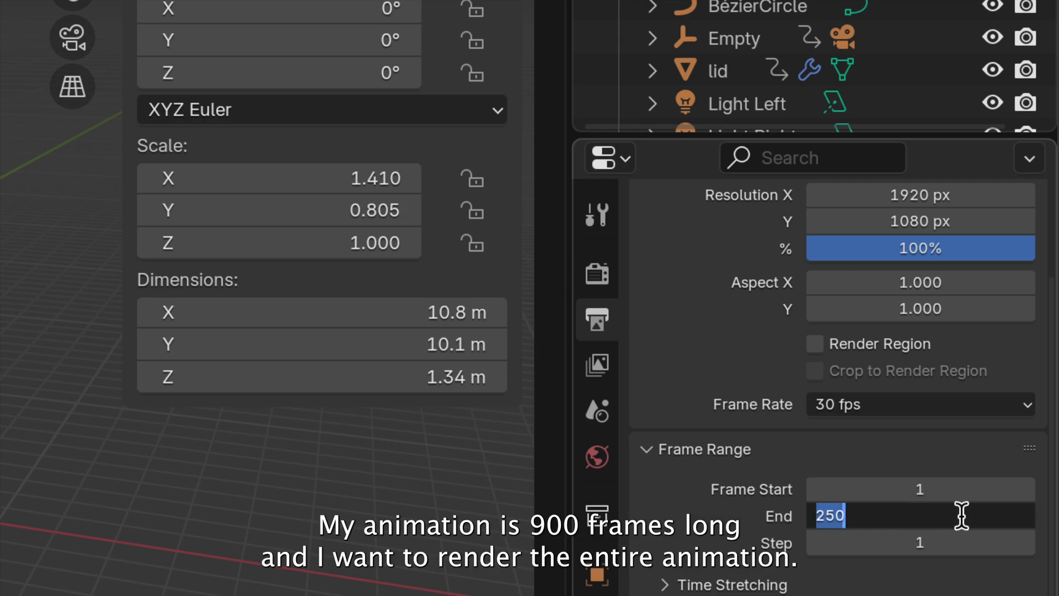
{"action": "type", "text": "900"}
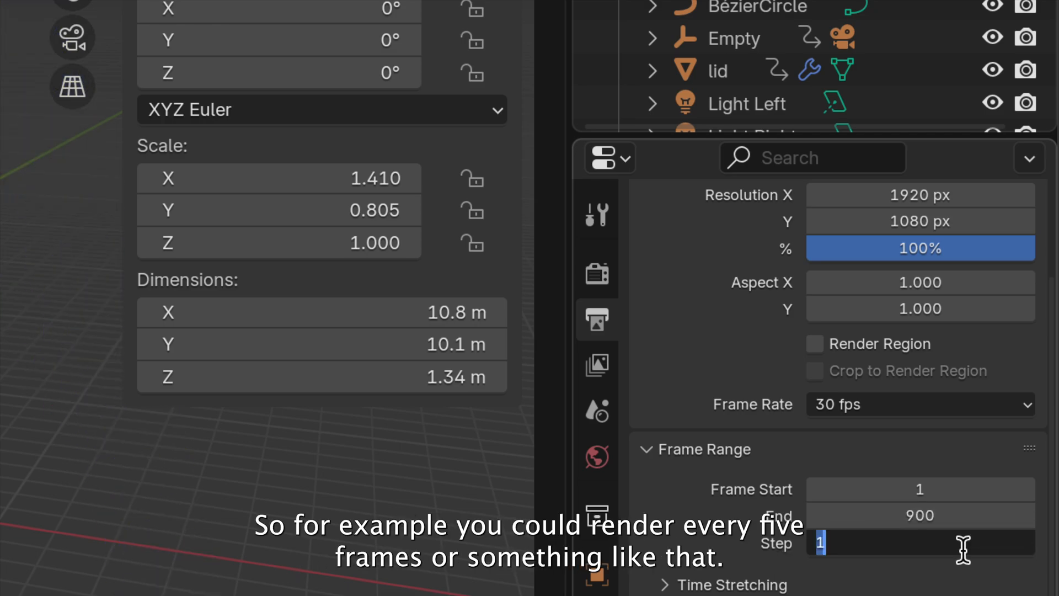
{"action": "type", "text": "5"}
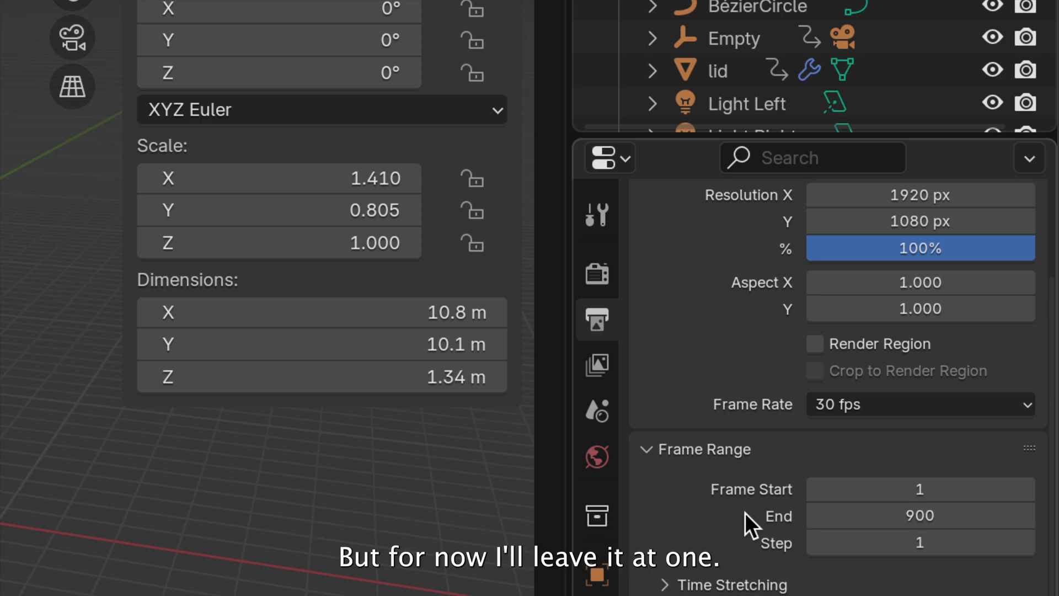
{"action": "scroll", "scroll_direction": "down", "scroll_amount": 3}
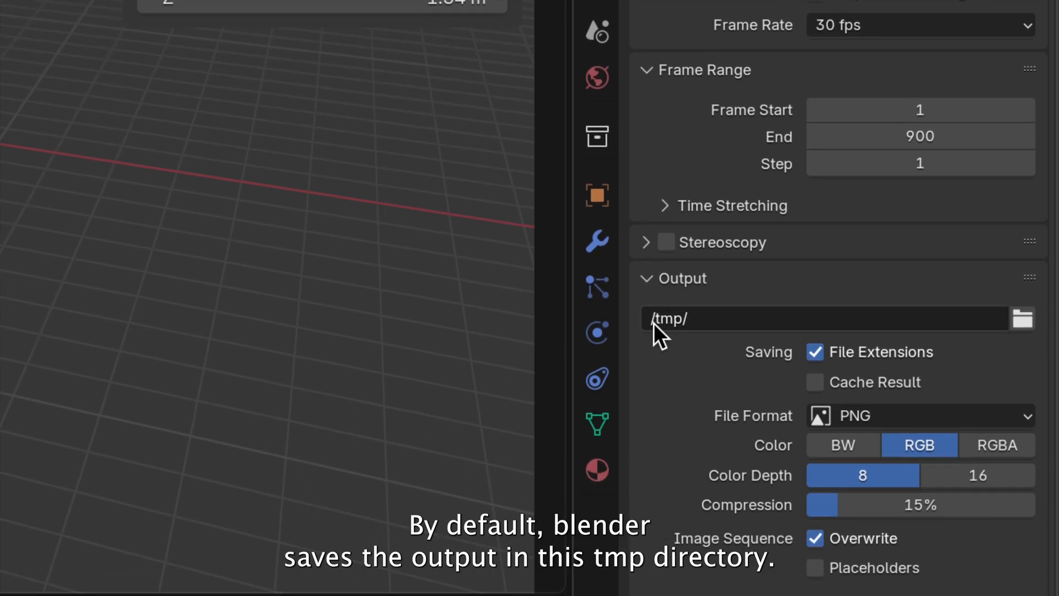
{"action": "scroll", "scroll_direction": "up", "scroll_amount": 3}
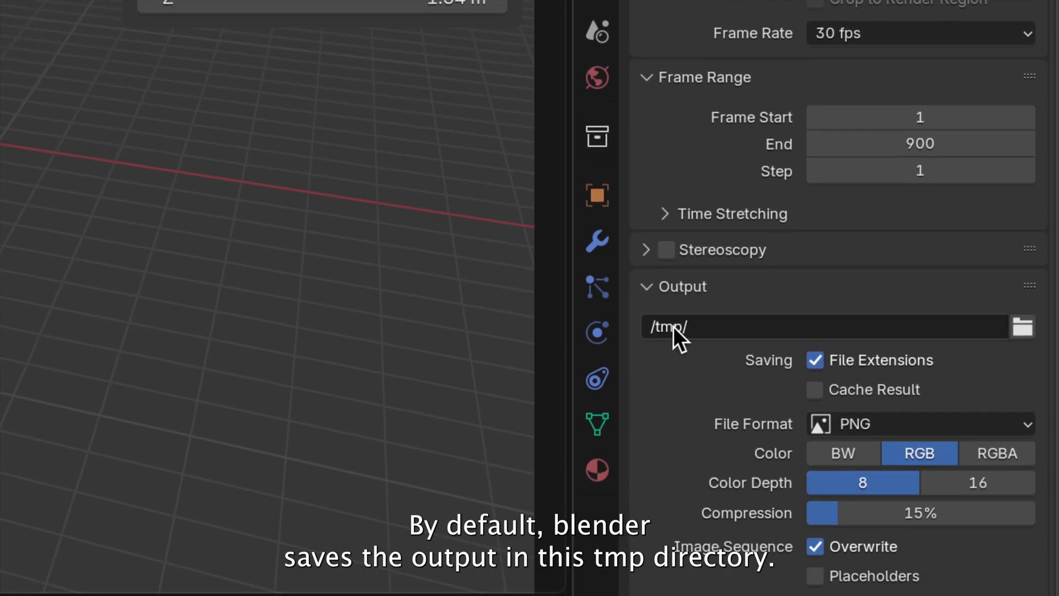
{"action": "mouse_move", "coordinate": [707, 343]}
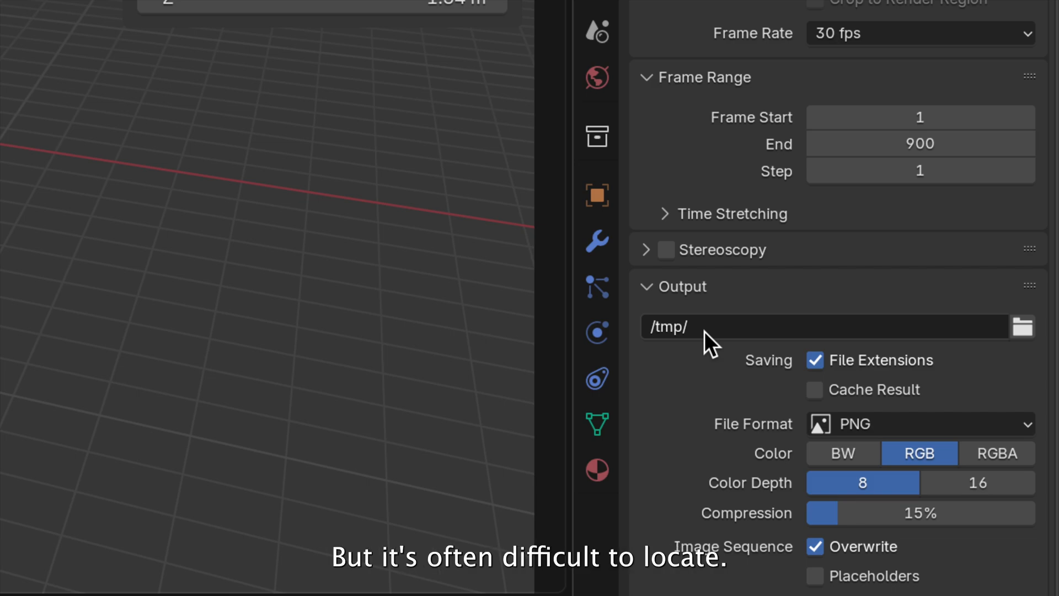
{"action": "mouse_move", "coordinate": [779, 356]}
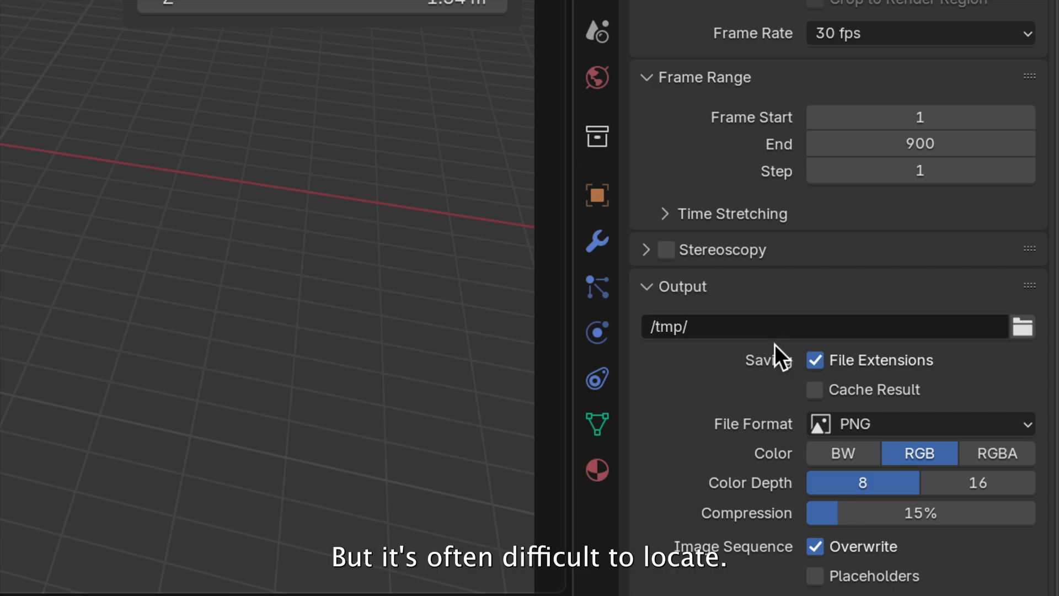
{"action": "mouse_move", "coordinate": [1023, 331]}
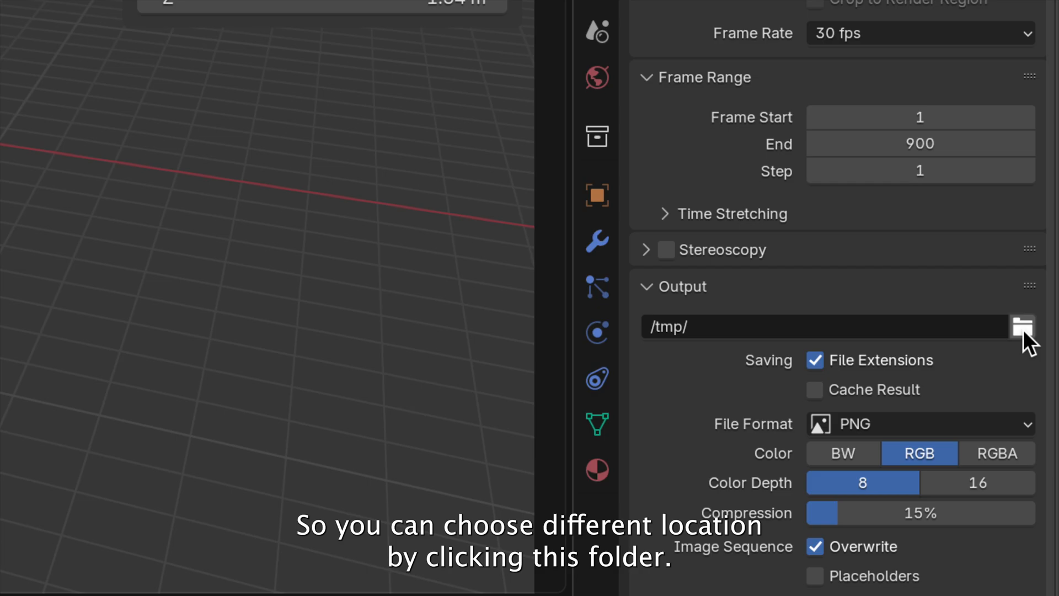
Step: Choose Desktop/animations/animation-frames as the output folder for rendered frames
{"action": "left_click", "coordinate": [1022, 326]}
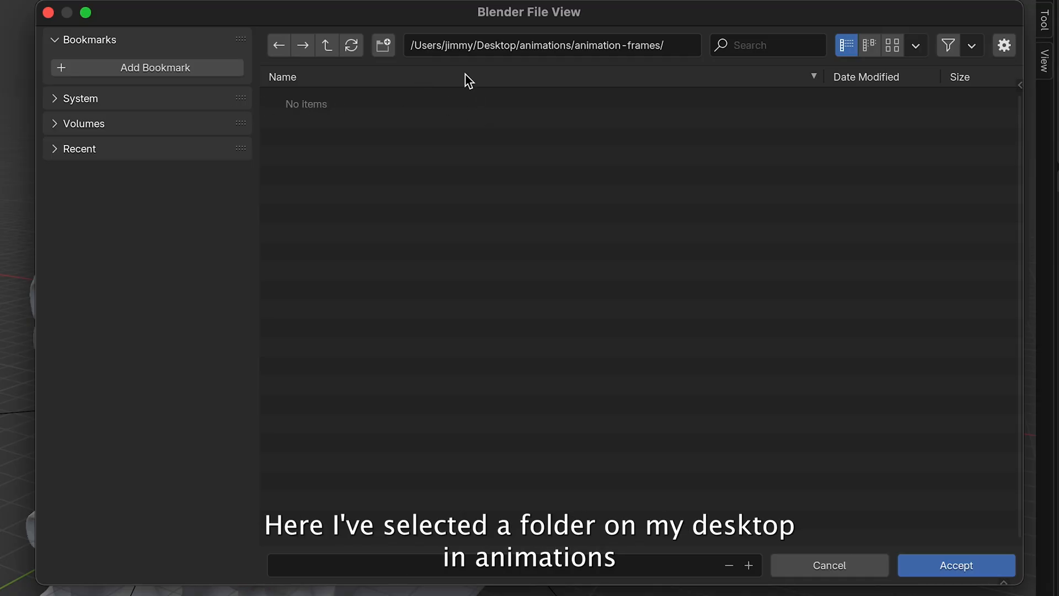
{"action": "mouse_move", "coordinate": [536, 60]}
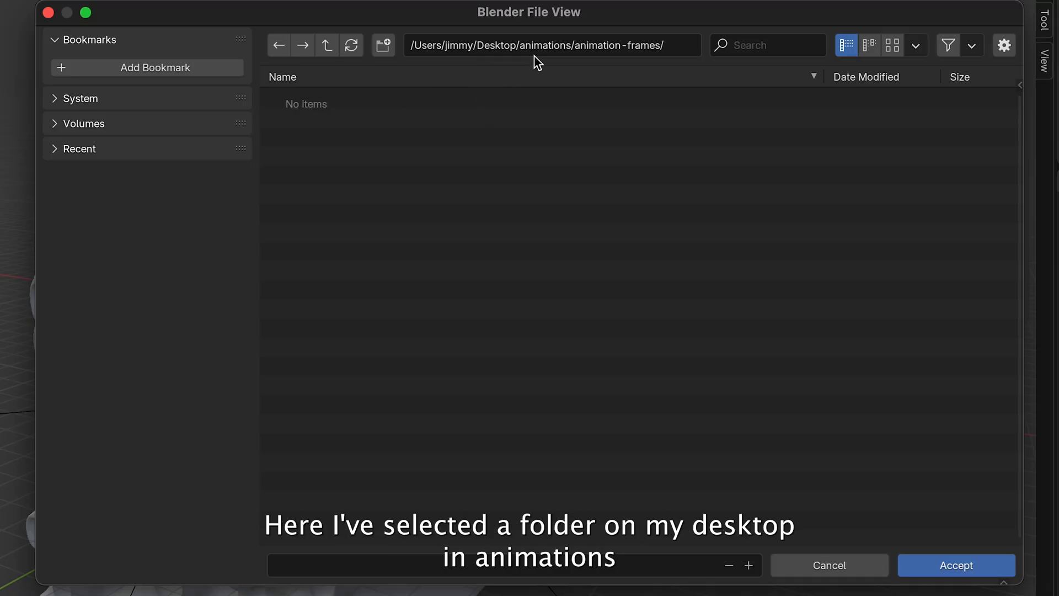
{"action": "mouse_move", "coordinate": [633, 62]}
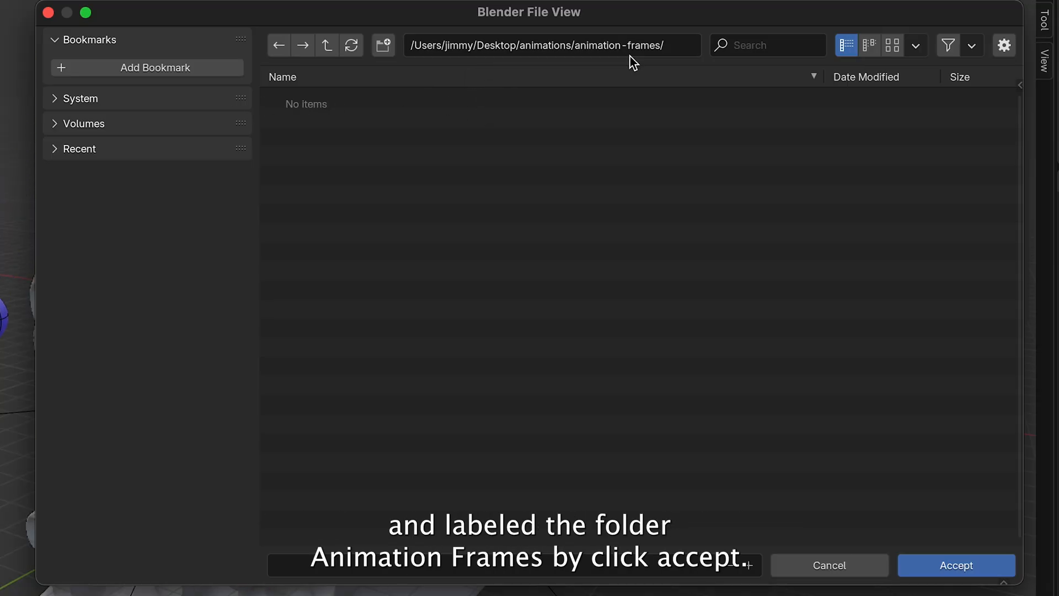
{"action": "mouse_move", "coordinate": [927, 509]}
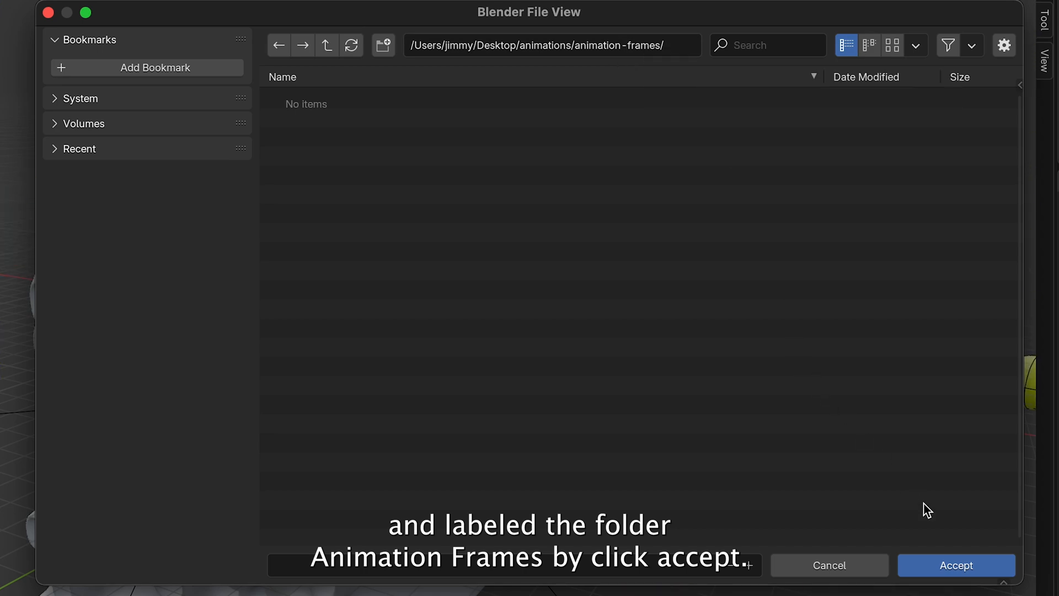
{"action": "left_click", "coordinate": [954, 565]}
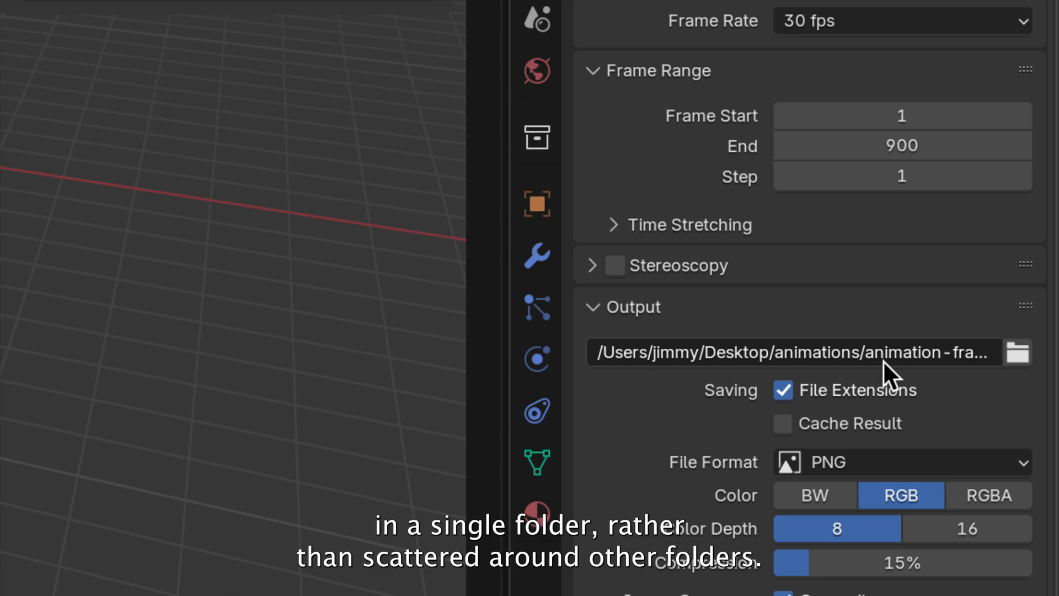
{"action": "mouse_move", "coordinate": [875, 395]}
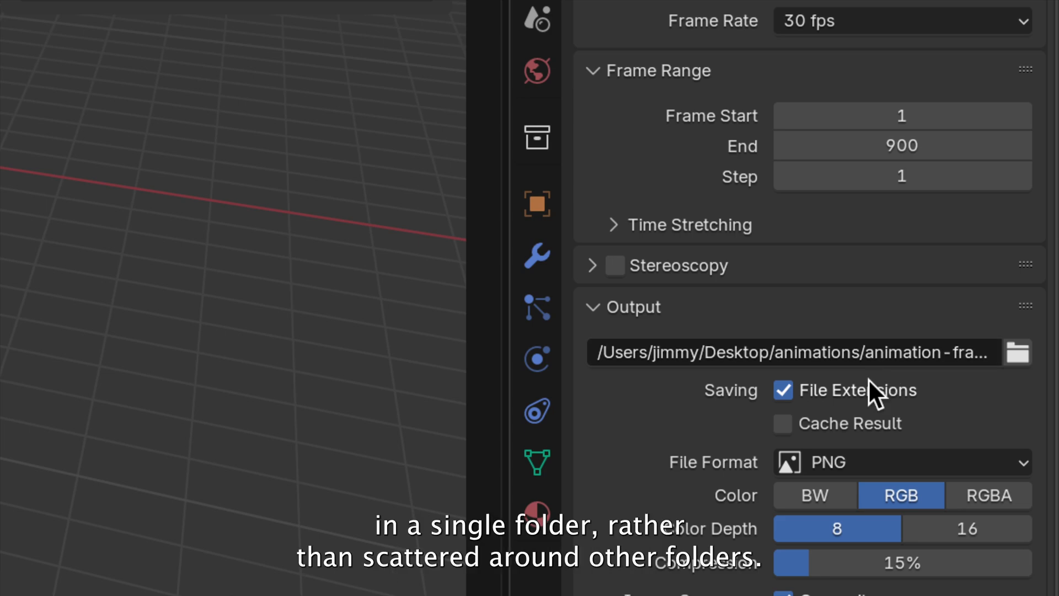
{"action": "mouse_move", "coordinate": [990, 495]}
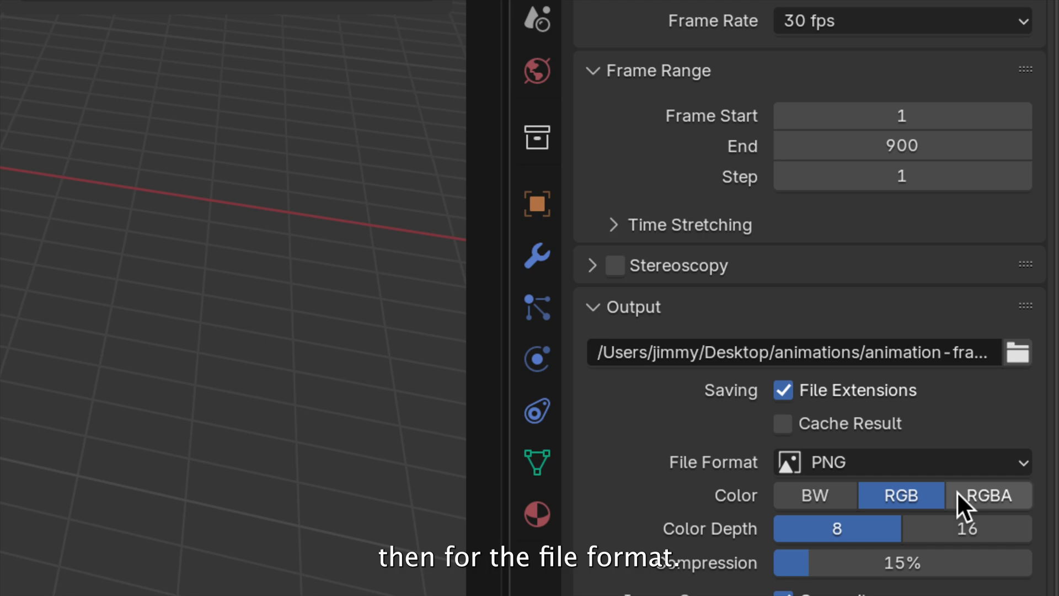
Step: Switch the PNG colour mode from RGB to RGBA
{"action": "left_click", "coordinate": [988, 496]}
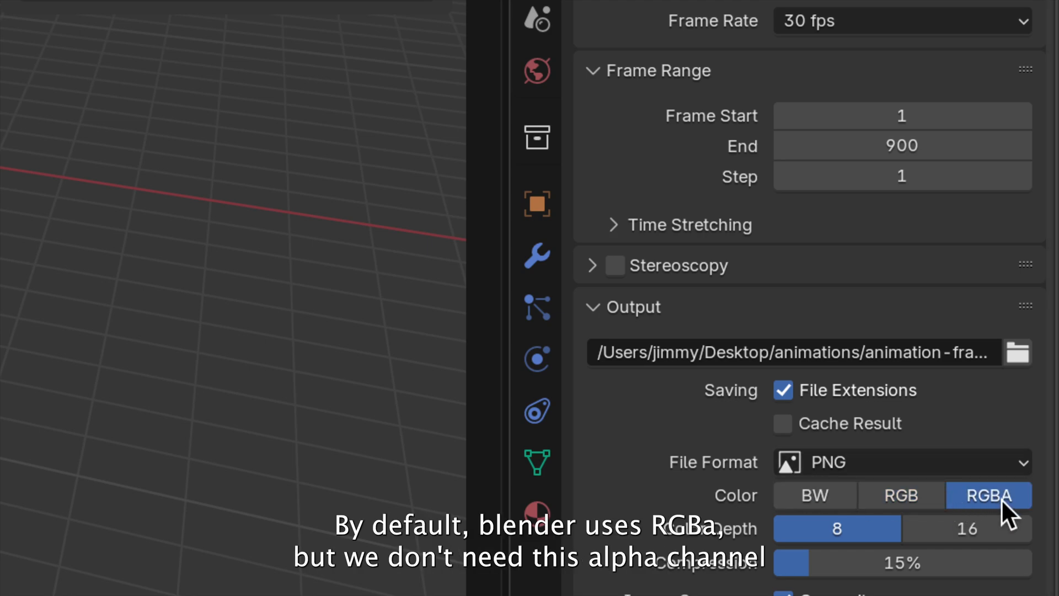